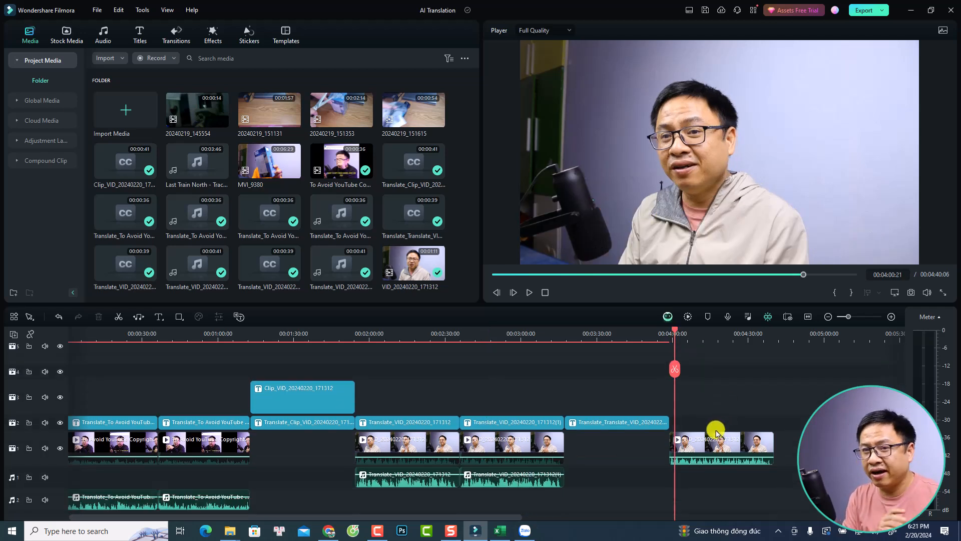
{"action": "mouse_move", "coordinate": [764, 427]}
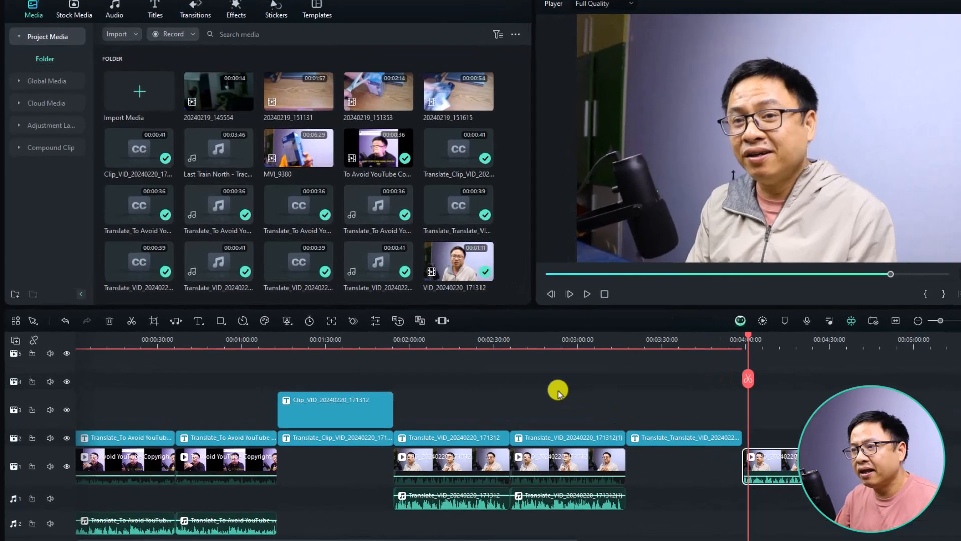
{"action": "mouse_move", "coordinate": [460, 324]}
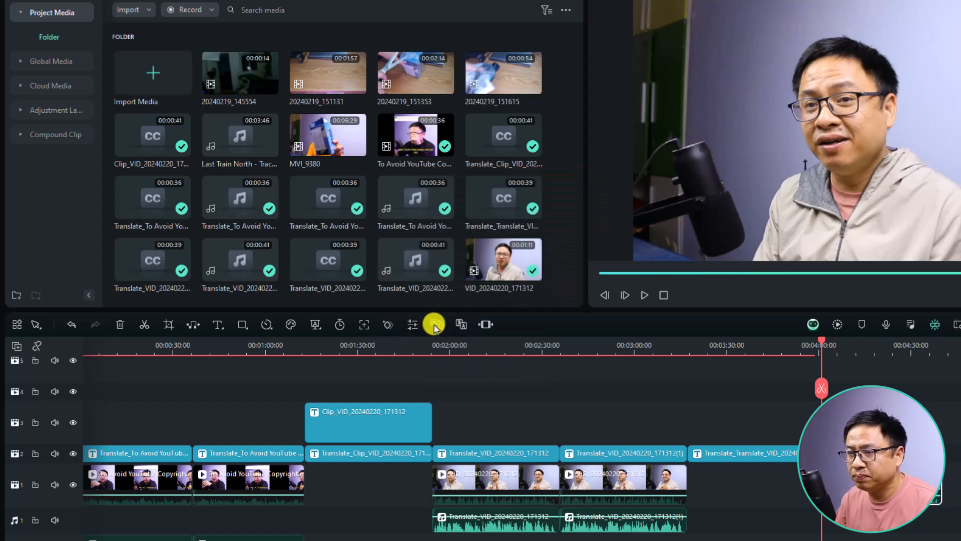
{"action": "mouse_move", "coordinate": [434, 324]}
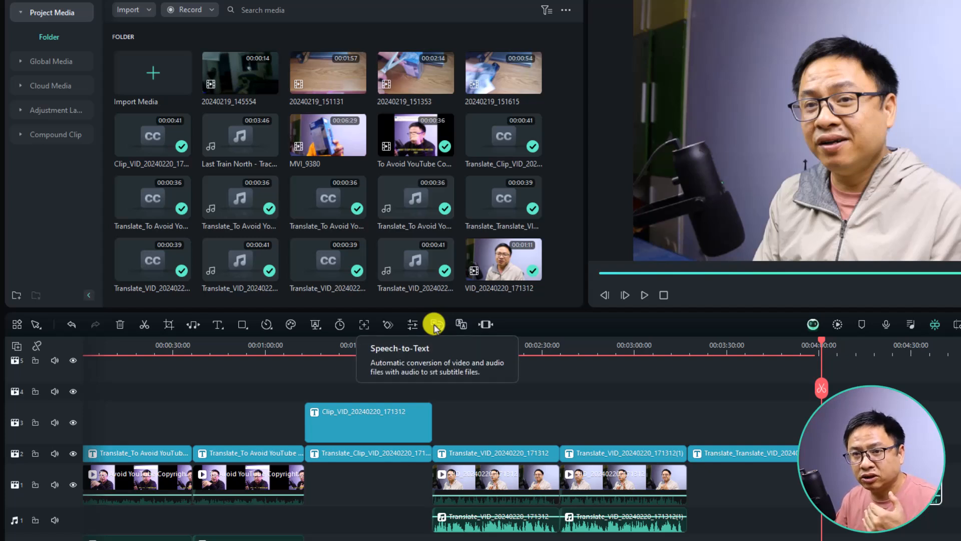
{"action": "mouse_move", "coordinate": [433, 323]}
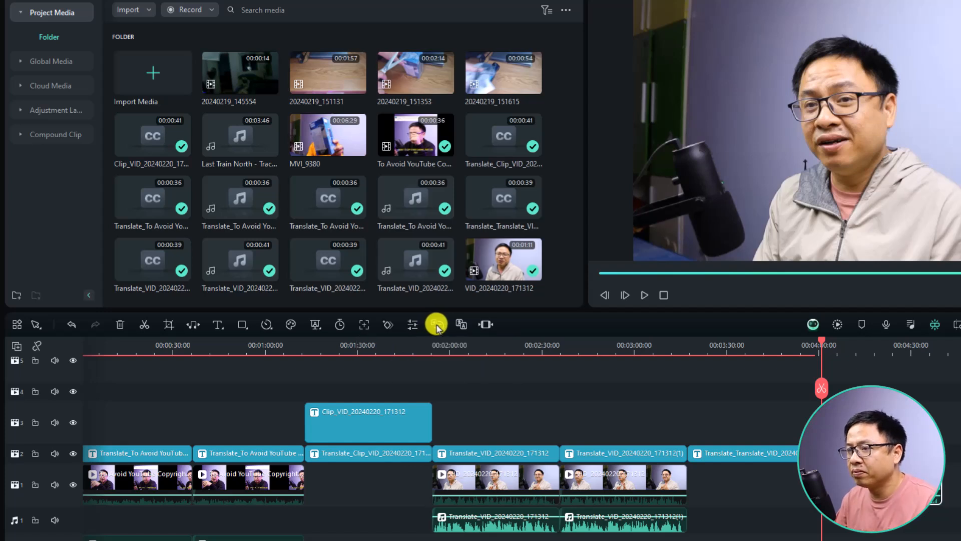
{"action": "mouse_move", "coordinate": [461, 324]}
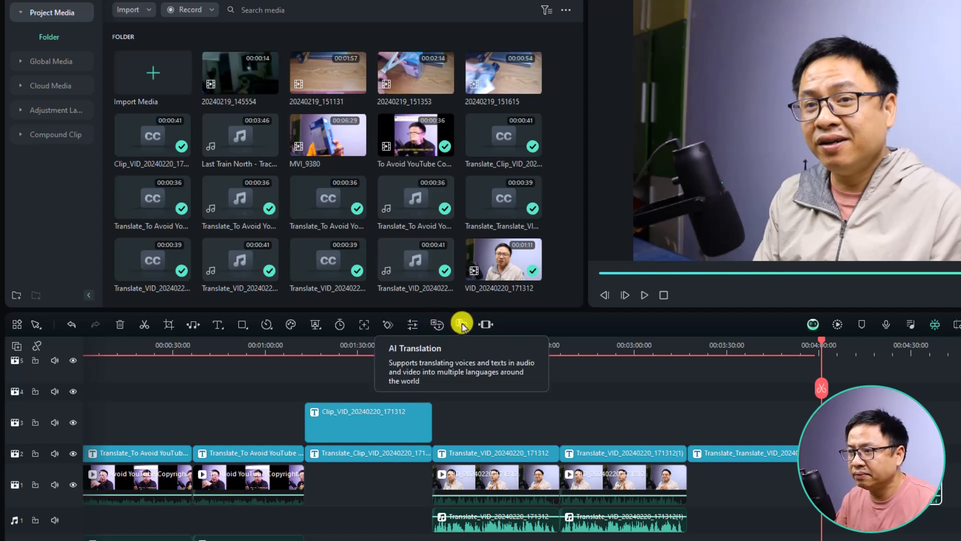
Choose the 'Translate voice and text' translation type in the AI Translation dialog
{"action": "left_click", "coordinate": [462, 323]}
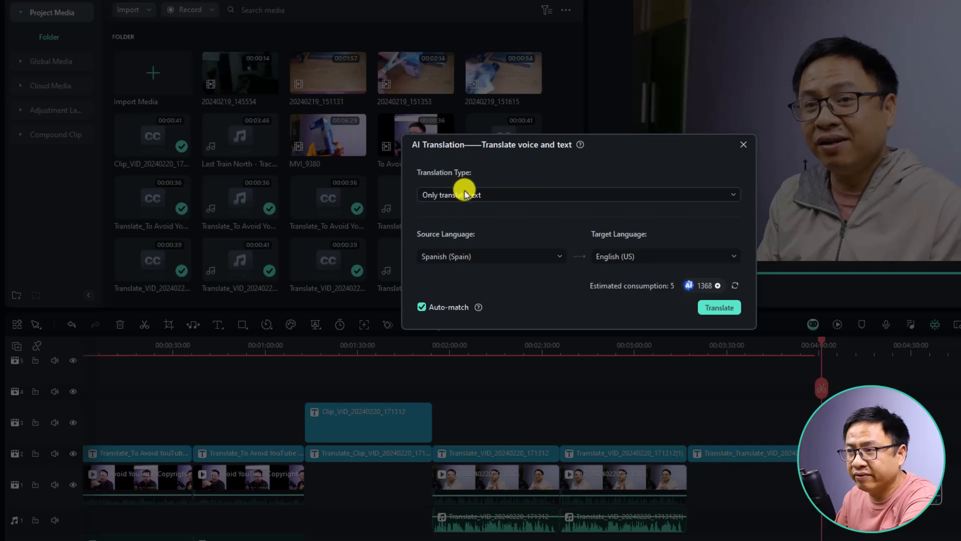
{"action": "mouse_move", "coordinate": [446, 204]}
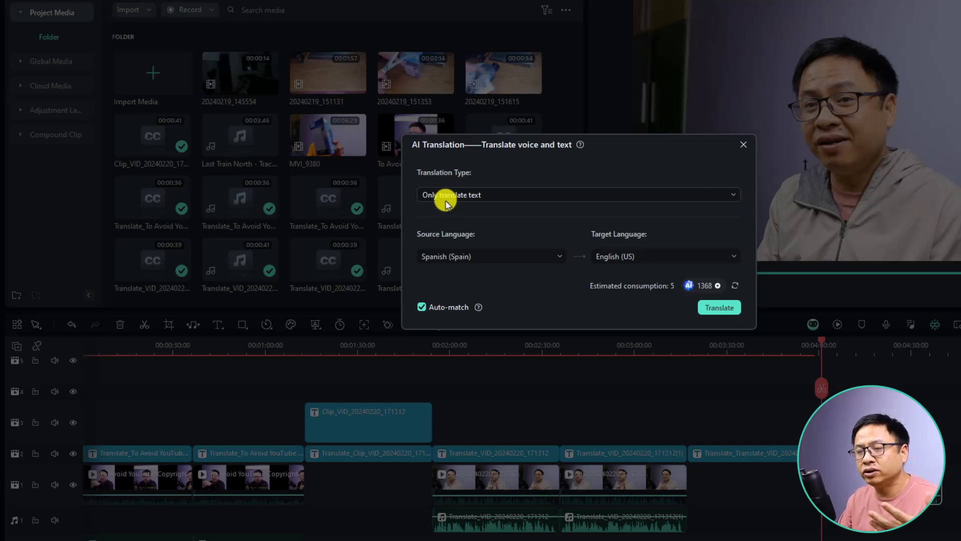
{"action": "left_click", "coordinate": [577, 194]}
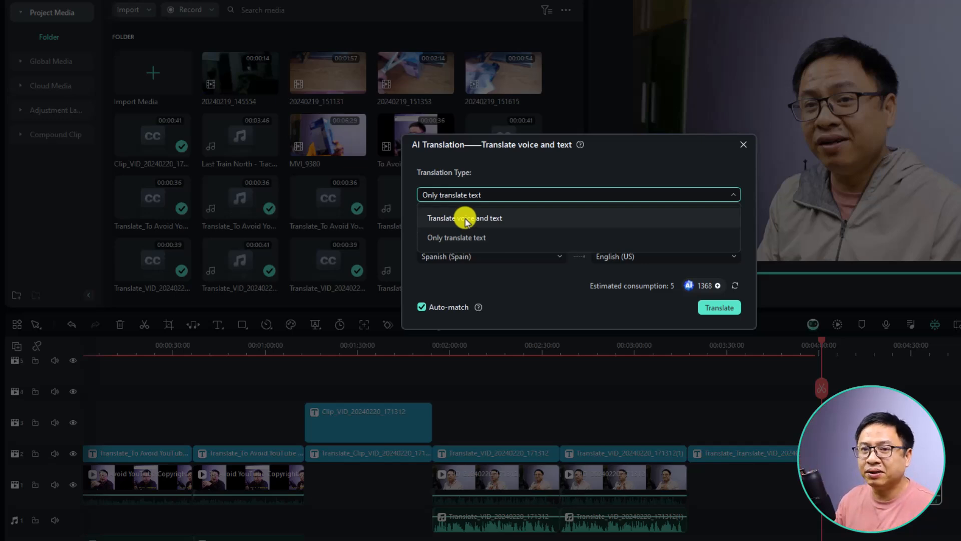
{"action": "mouse_move", "coordinate": [454, 238]}
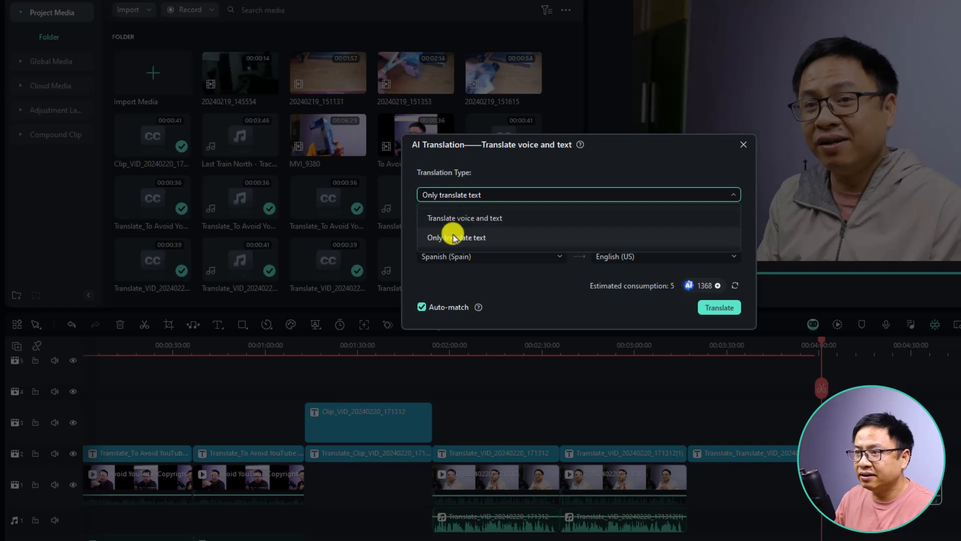
{"action": "mouse_move", "coordinate": [458, 244]}
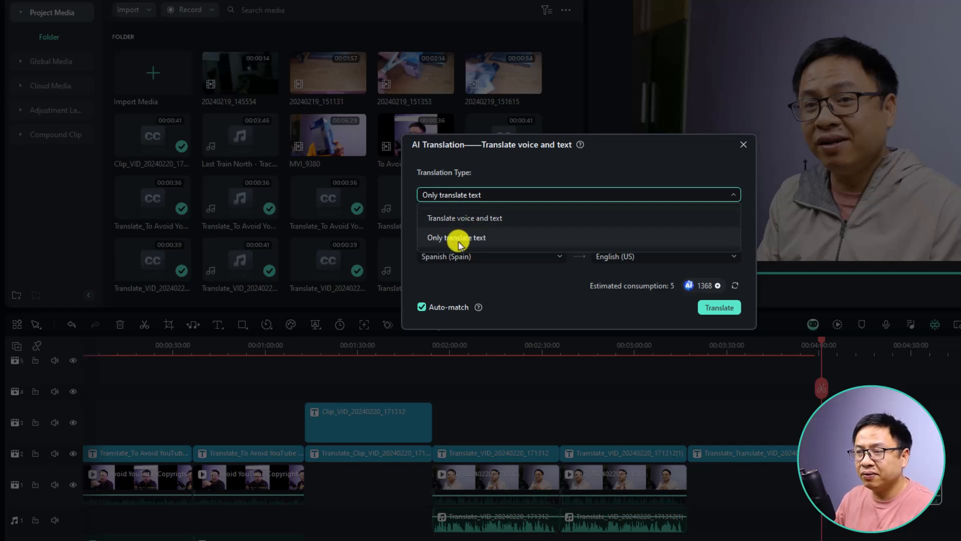
{"action": "left_click", "coordinate": [463, 217]}
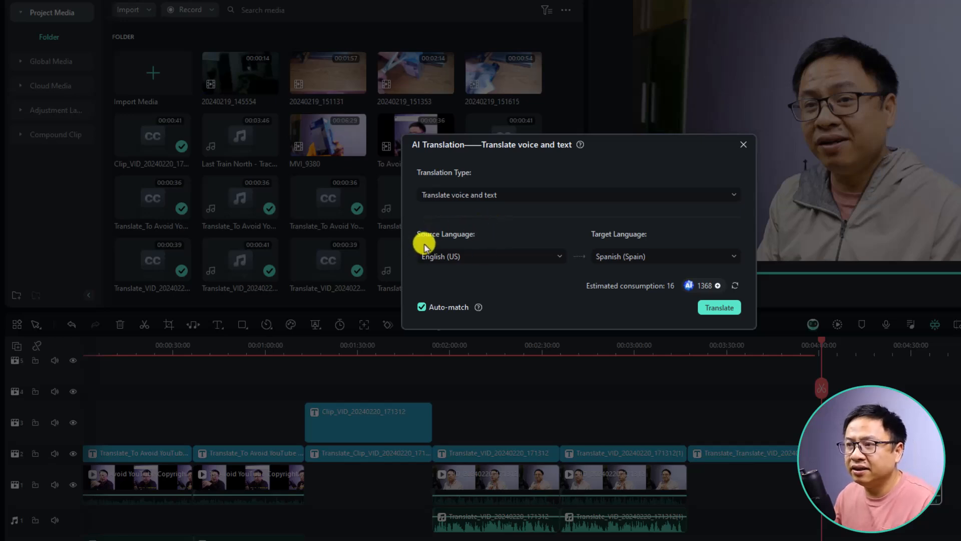
{"action": "mouse_move", "coordinate": [663, 247]}
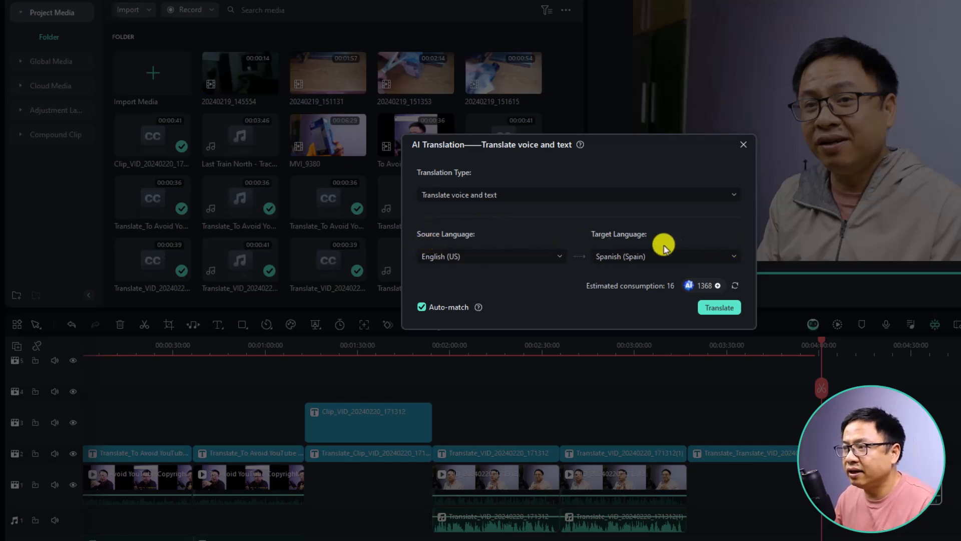
{"action": "mouse_move", "coordinate": [446, 248]}
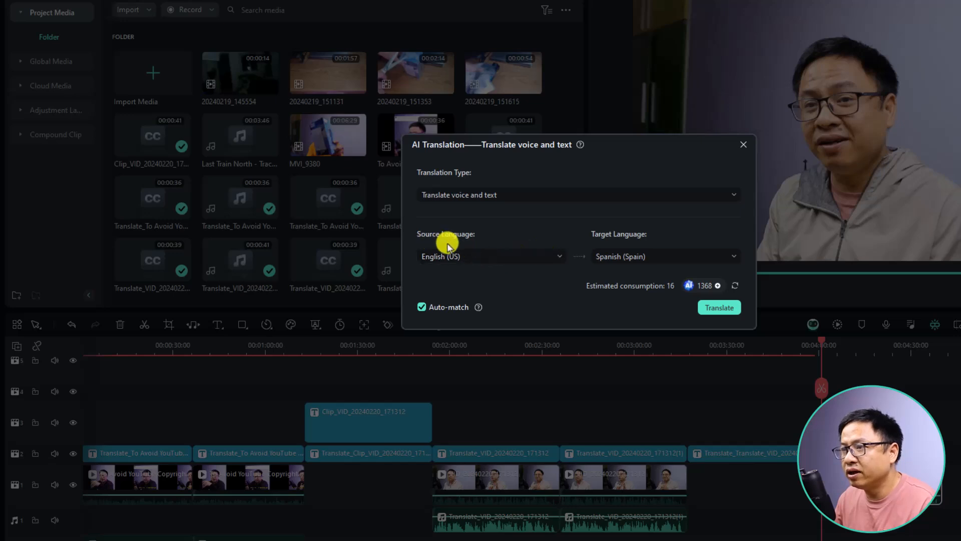
Keep English (US) as source and choose Portuguese (Brazil) as the target language
{"action": "left_click", "coordinate": [491, 256]}
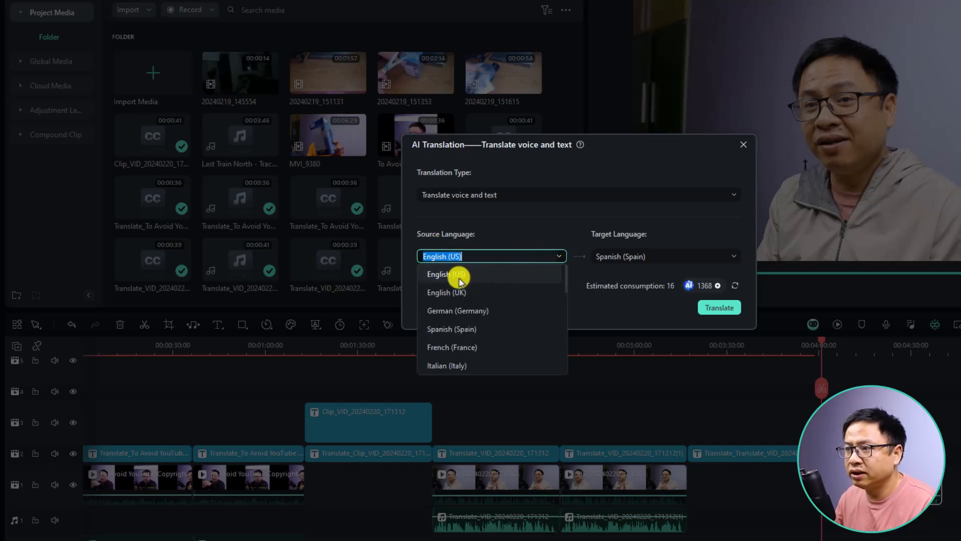
{"action": "mouse_move", "coordinate": [472, 318]}
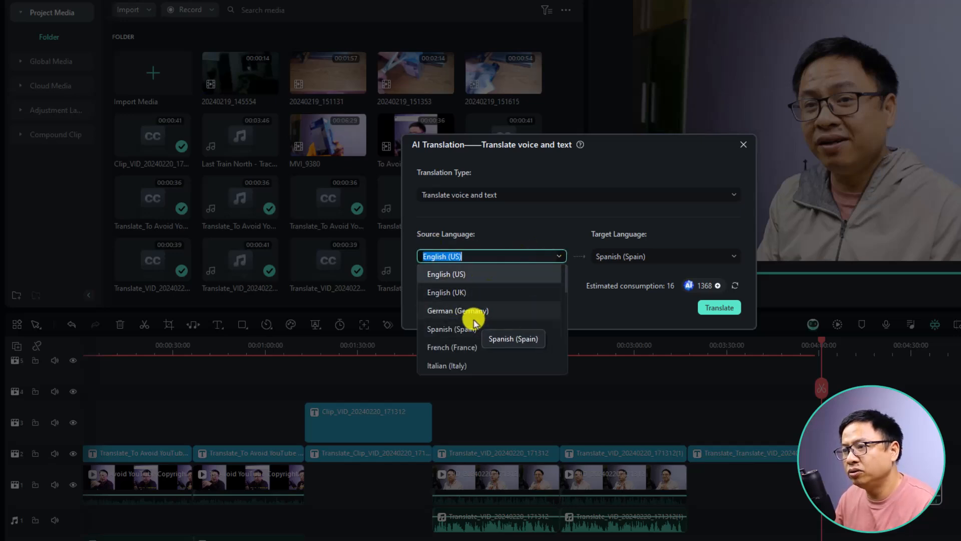
{"action": "scroll", "scroll_direction": "down", "scroll_amount": 3}
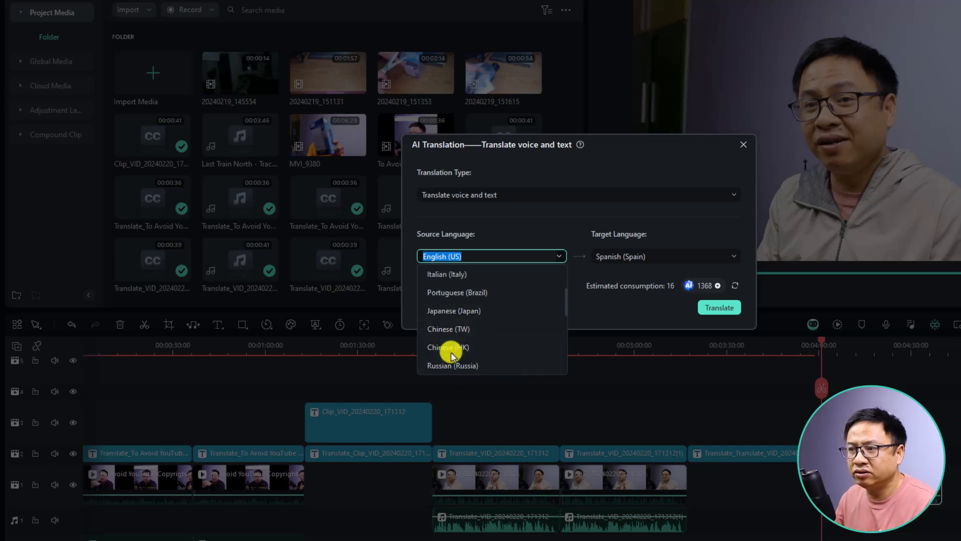
{"action": "scroll", "scroll_direction": "down", "scroll_amount": 3}
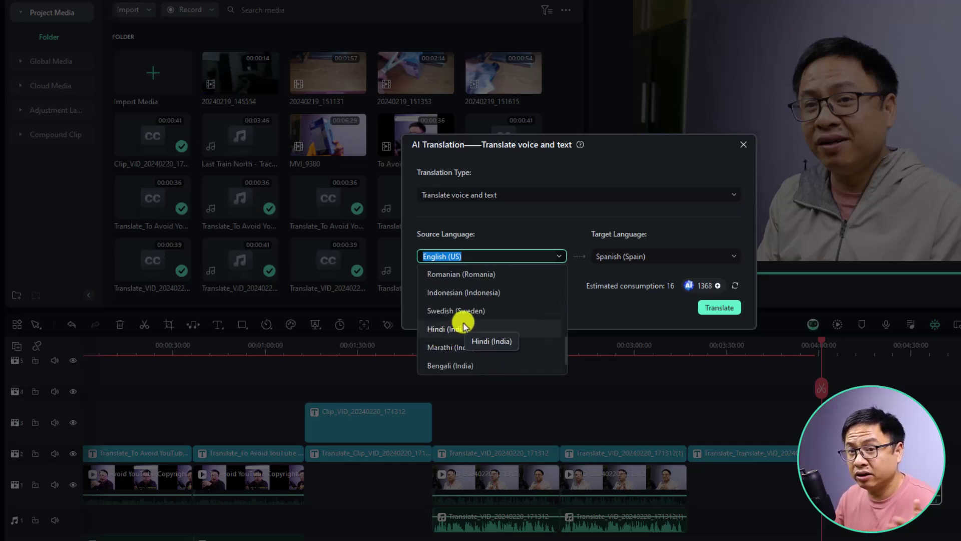
{"action": "mouse_move", "coordinate": [465, 311]}
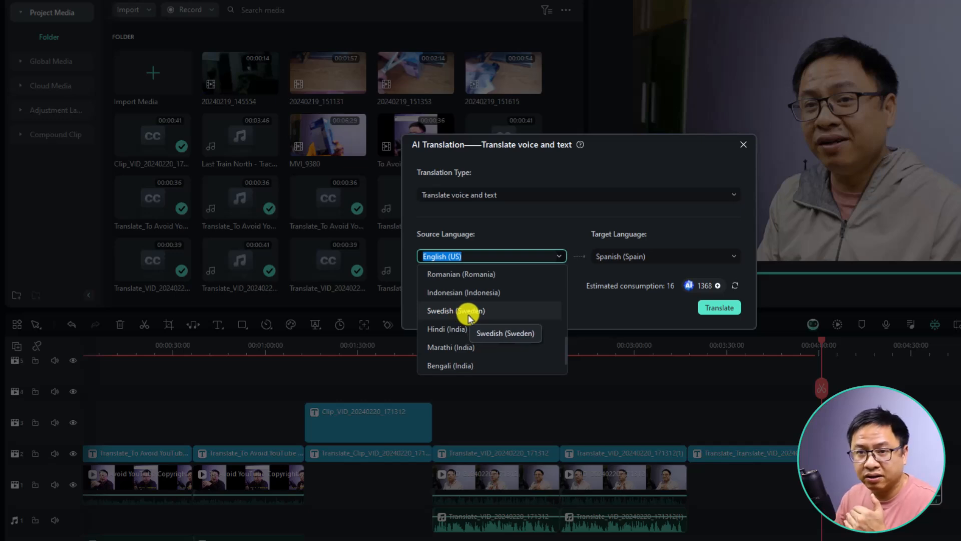
{"action": "mouse_move", "coordinate": [529, 227]}
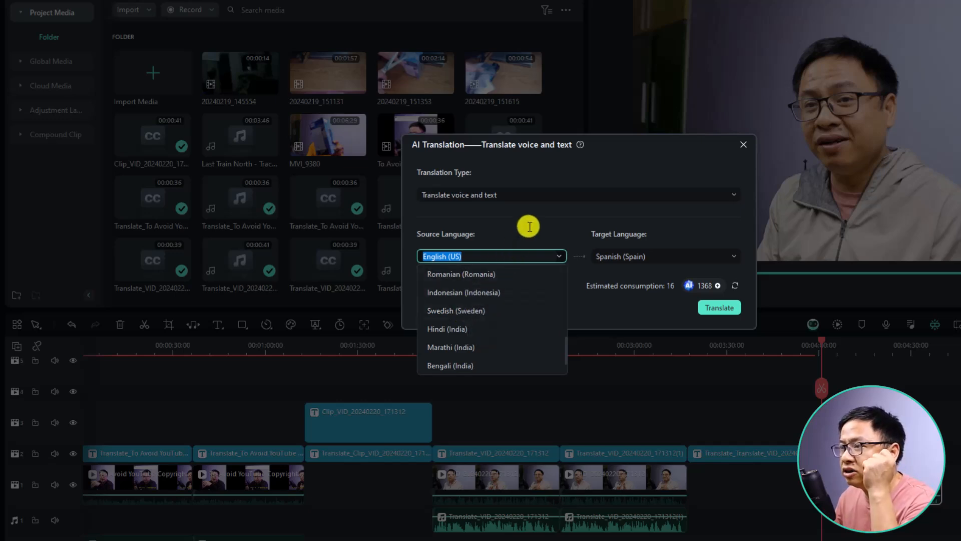
{"action": "left_click", "coordinate": [490, 256]}
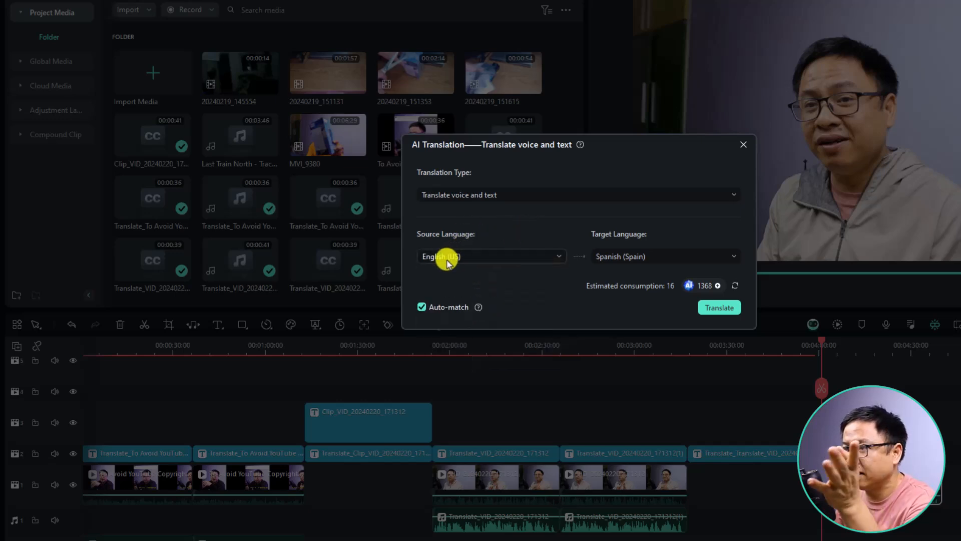
{"action": "mouse_move", "coordinate": [655, 248]}
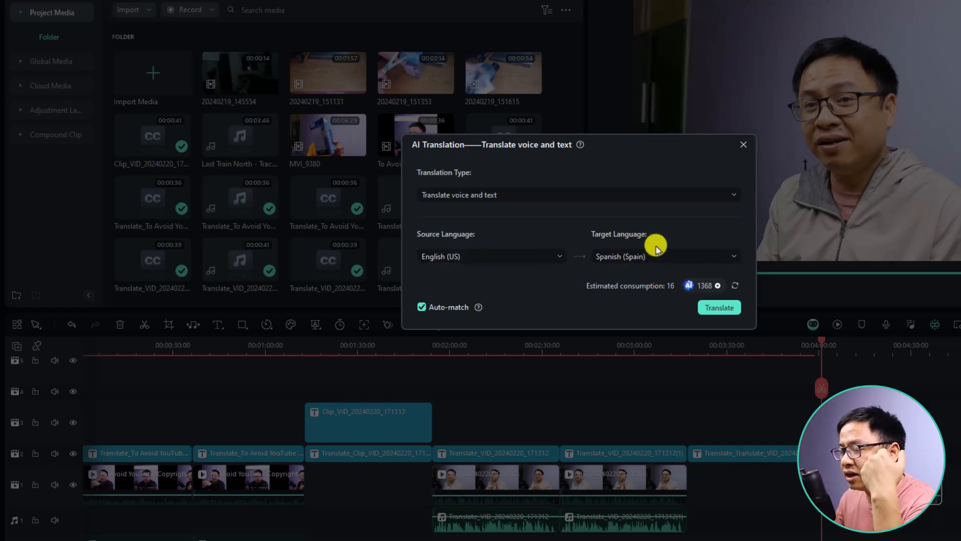
{"action": "left_click", "coordinate": [665, 255]}
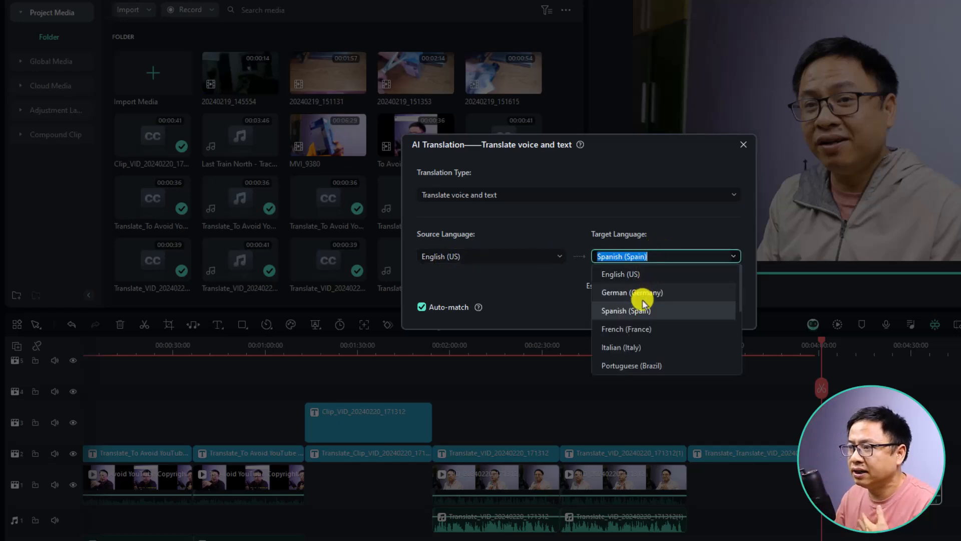
{"action": "scroll", "scroll_direction": "down", "scroll_amount": 3}
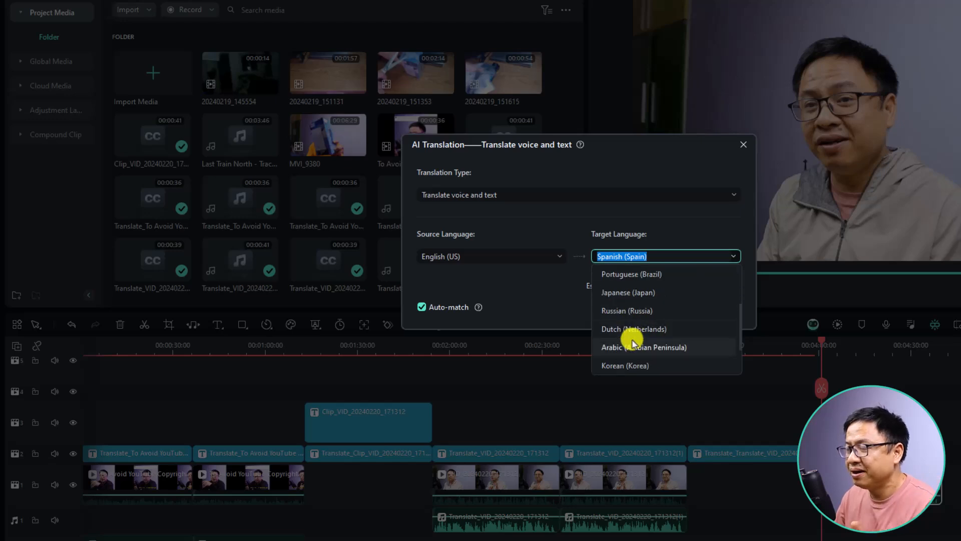
{"action": "mouse_move", "coordinate": [634, 333]}
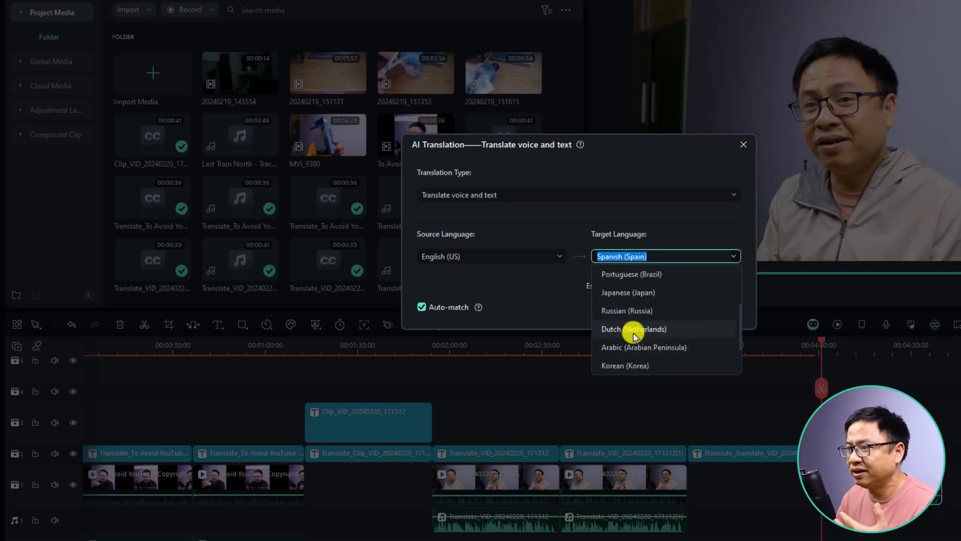
{"action": "mouse_move", "coordinate": [633, 331]}
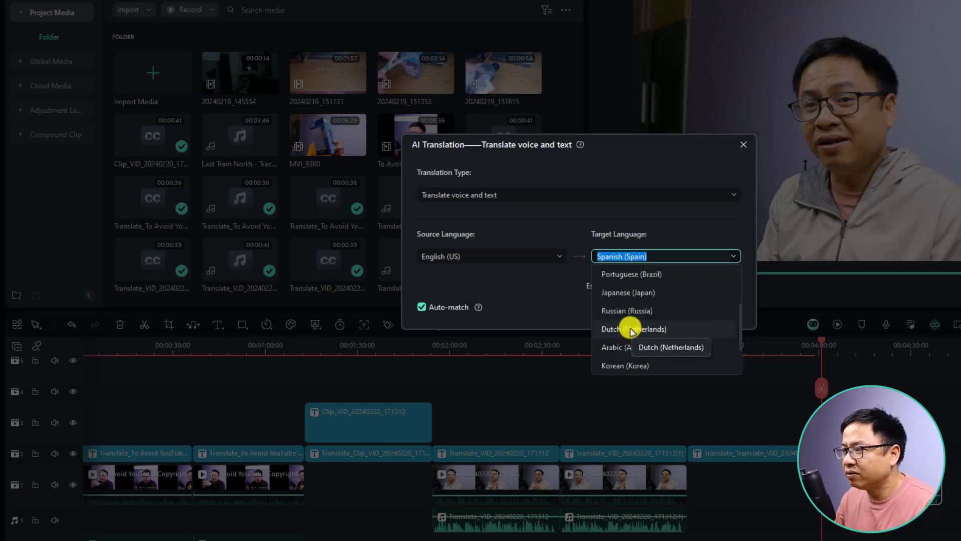
{"action": "mouse_move", "coordinate": [632, 275]}
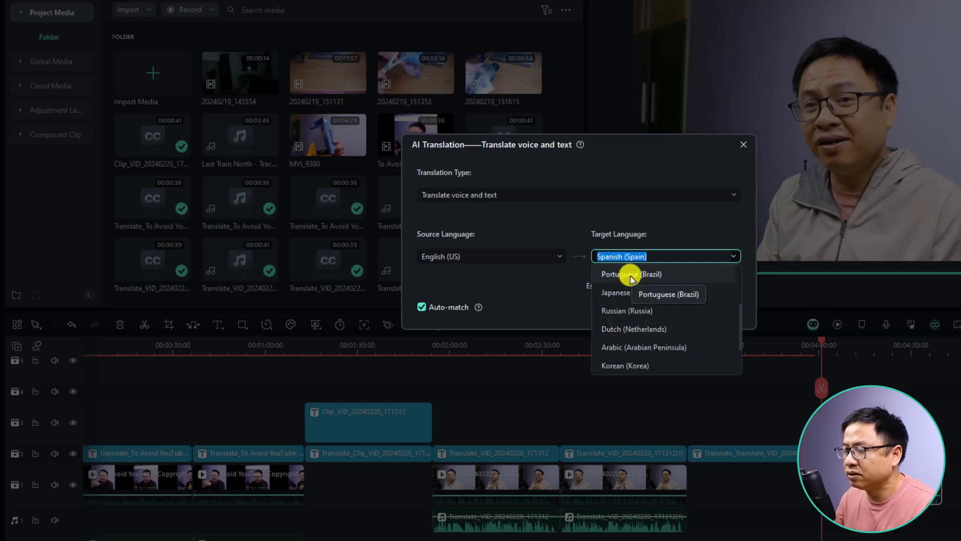
{"action": "left_click", "coordinate": [625, 274]}
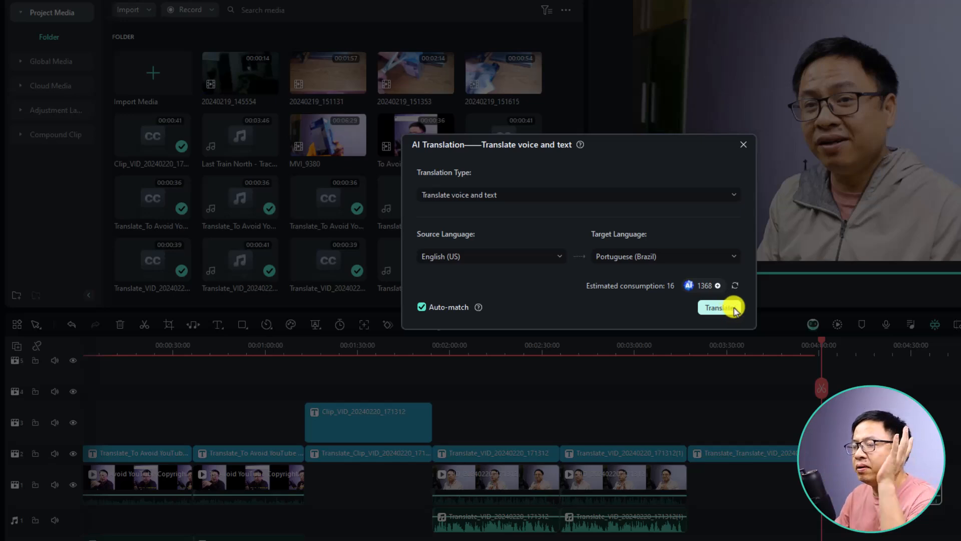
{"action": "mouse_move", "coordinate": [687, 288]}
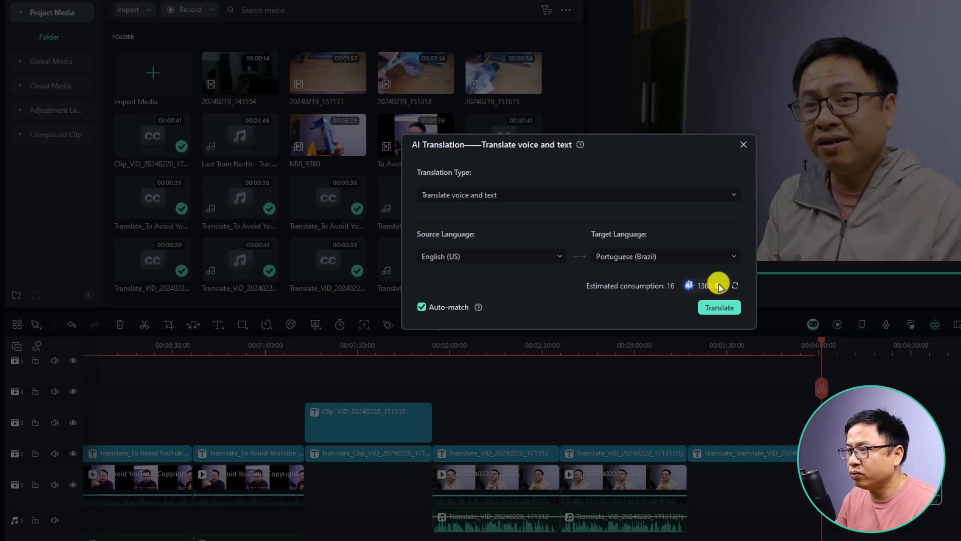
{"action": "mouse_move", "coordinate": [720, 288]}
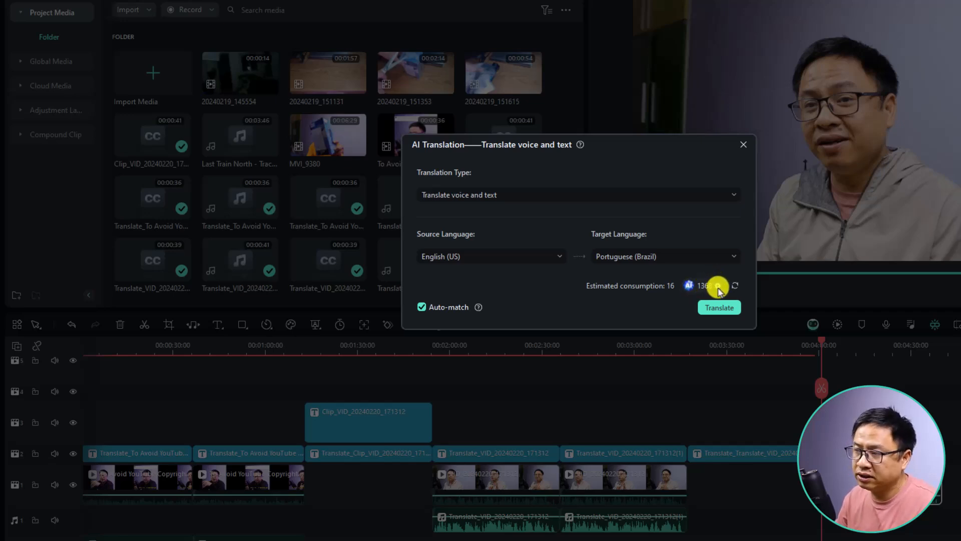
View the AI credits balance, bringing up the Wondershare credit packs page
{"action": "left_click", "coordinate": [734, 285]}
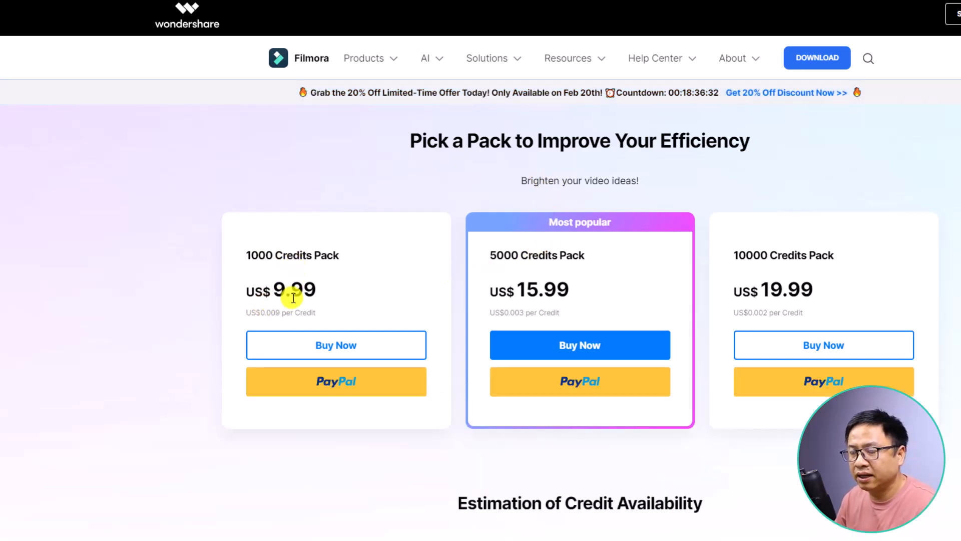
{"action": "mouse_move", "coordinate": [696, 279]}
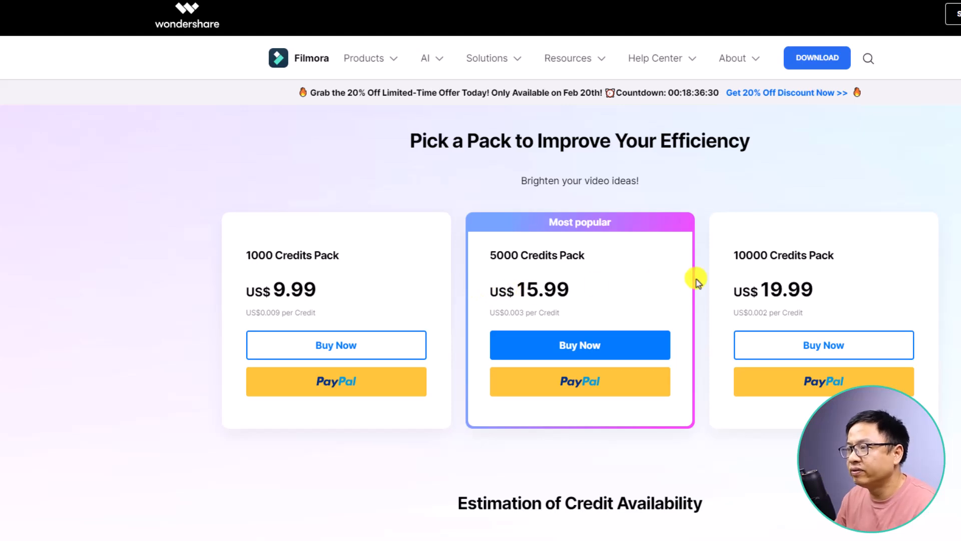
{"action": "mouse_move", "coordinate": [779, 294]}
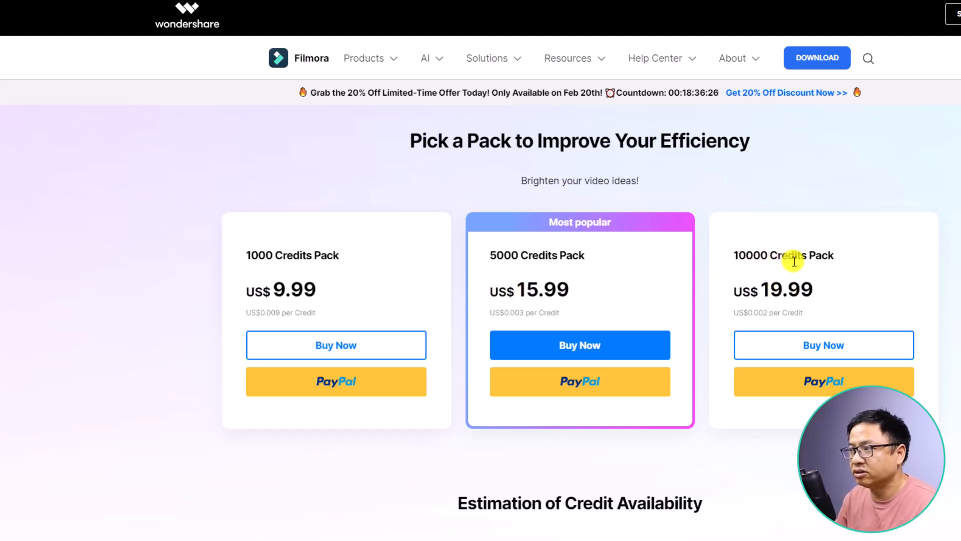
{"action": "mouse_move", "coordinate": [810, 257]}
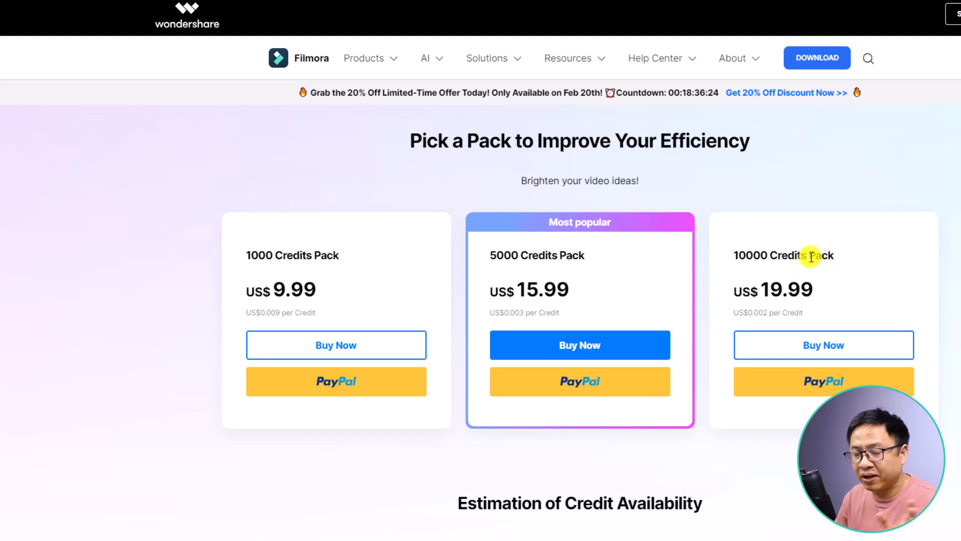
{"action": "mouse_move", "coordinate": [787, 288]}
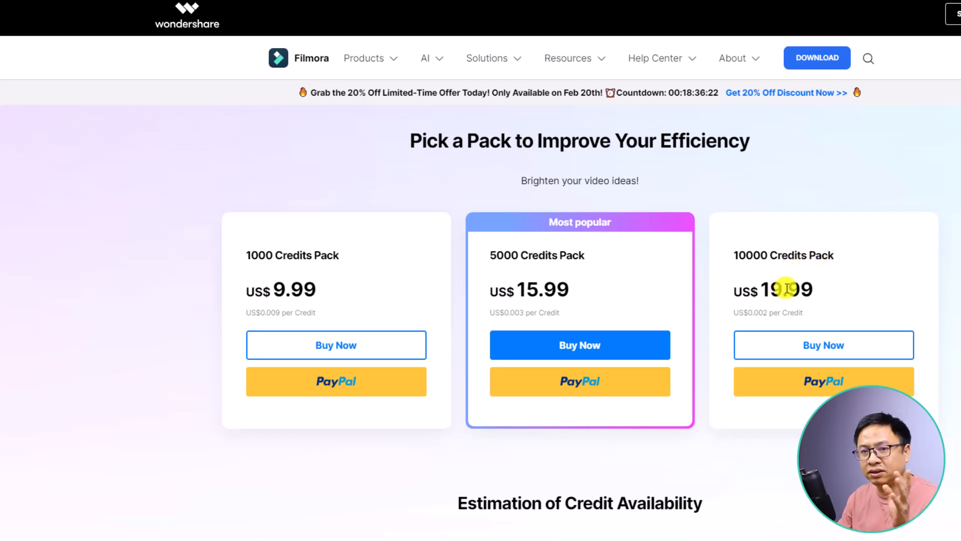
{"action": "mouse_move", "coordinate": [619, 514]}
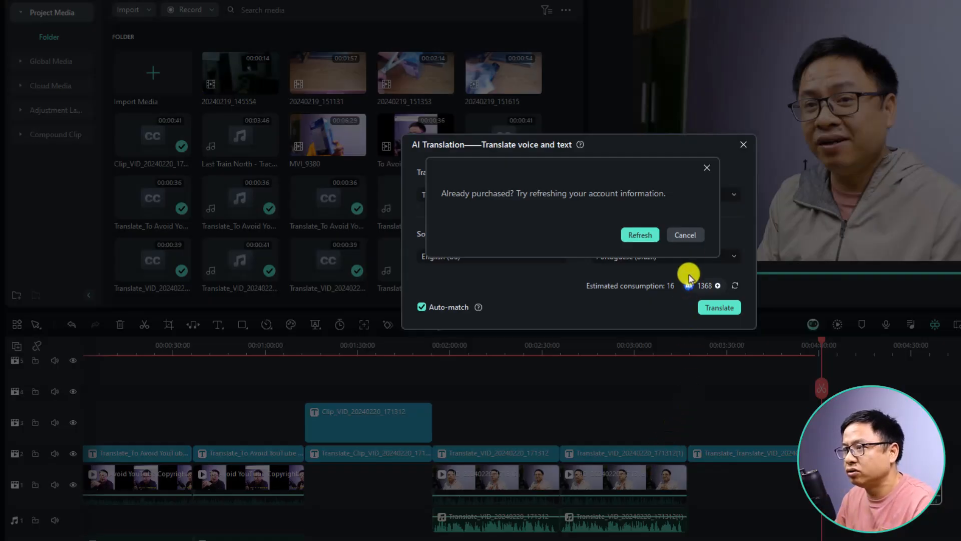
Dismiss the account refresh prompt and run the English to Portuguese (Brazil) translation
{"action": "left_click", "coordinate": [685, 234]}
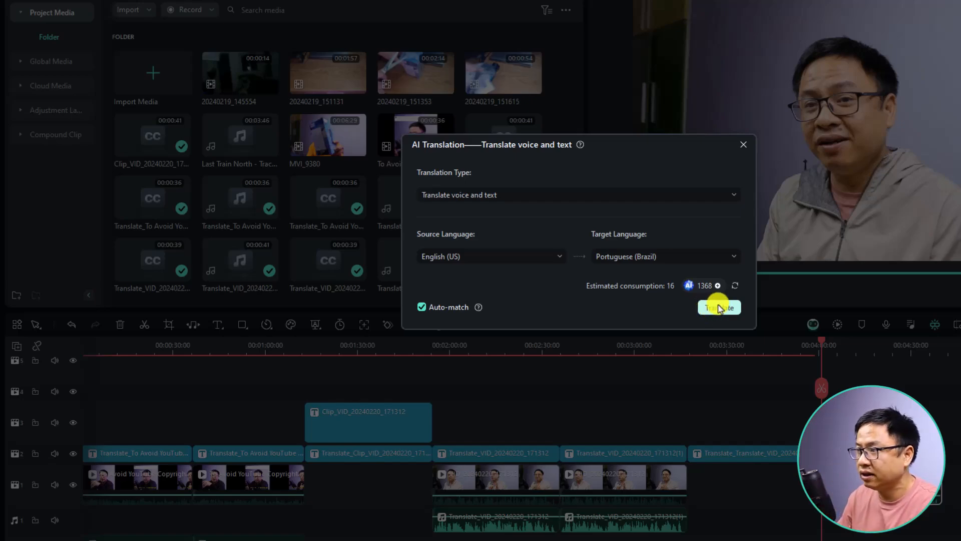
{"action": "left_click", "coordinate": [719, 307]}
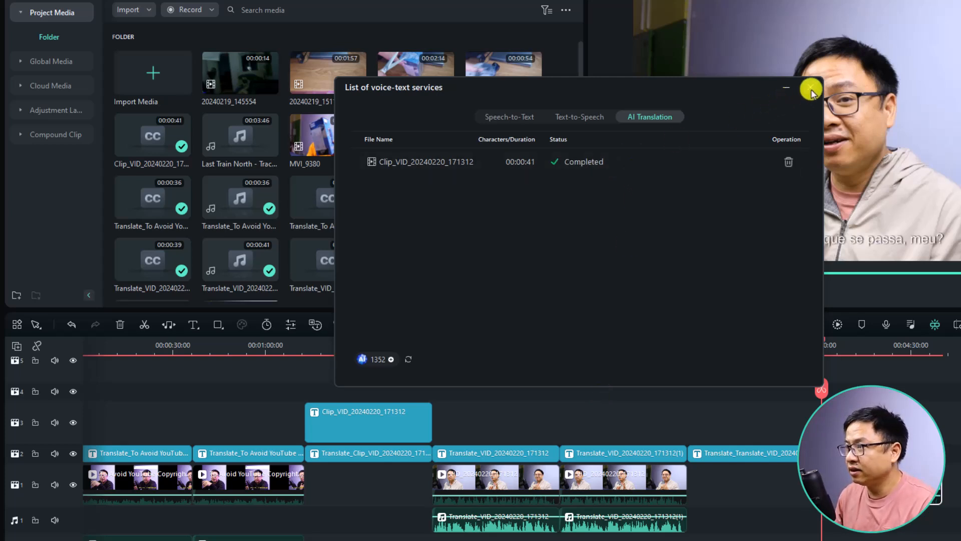
Close the voice-text services list and play the dubbed clip with Portuguese subtitles
{"action": "left_click", "coordinate": [810, 88]}
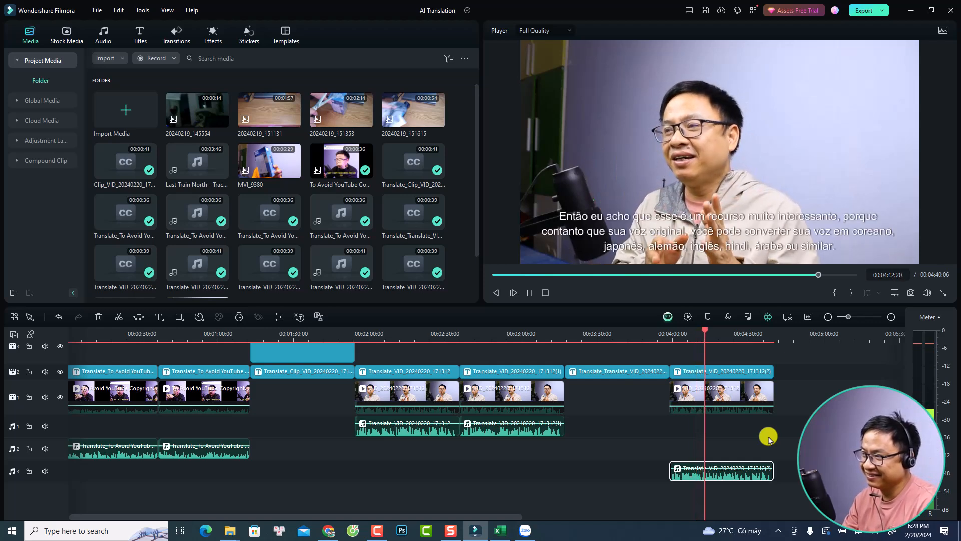
{"action": "left_click", "coordinate": [513, 292]}
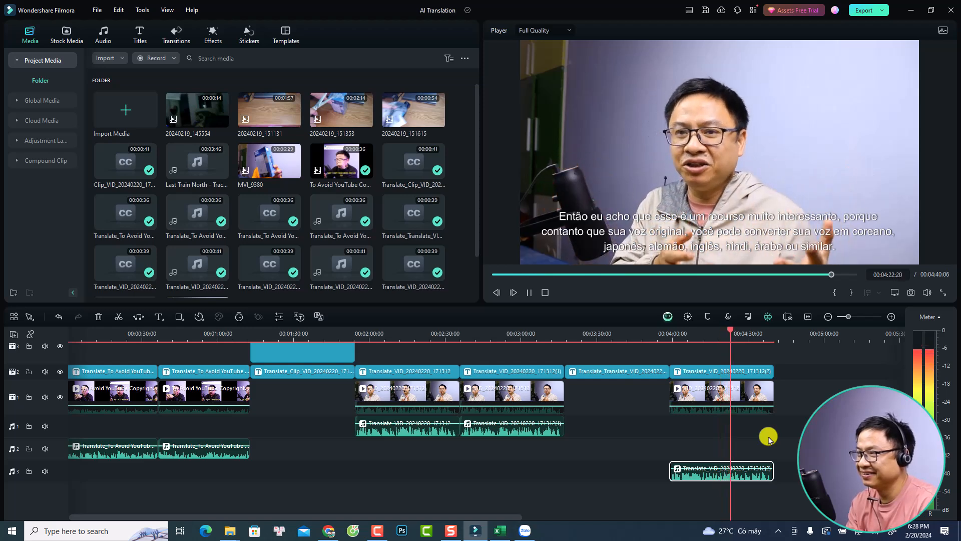
{"action": "left_click", "coordinate": [514, 291]}
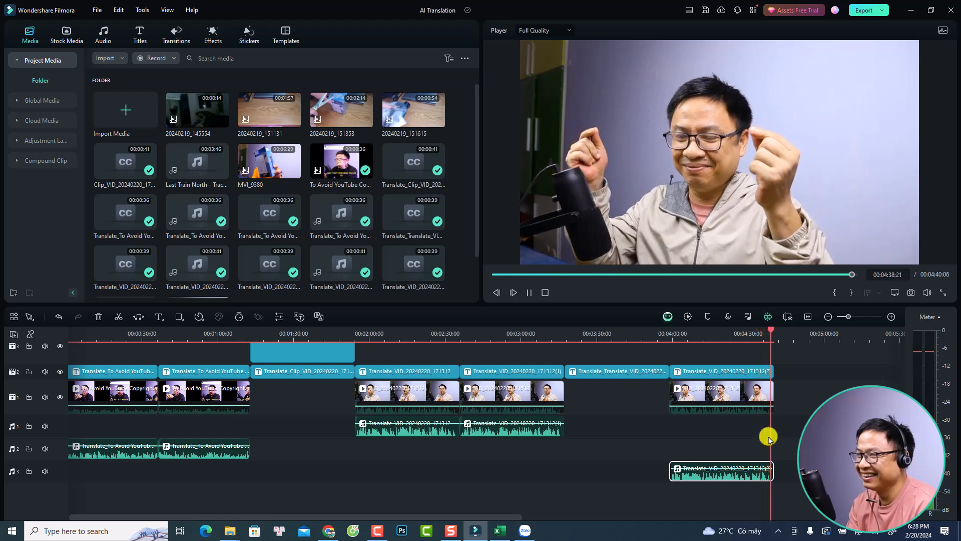
{"action": "left_click", "coordinate": [512, 291]}
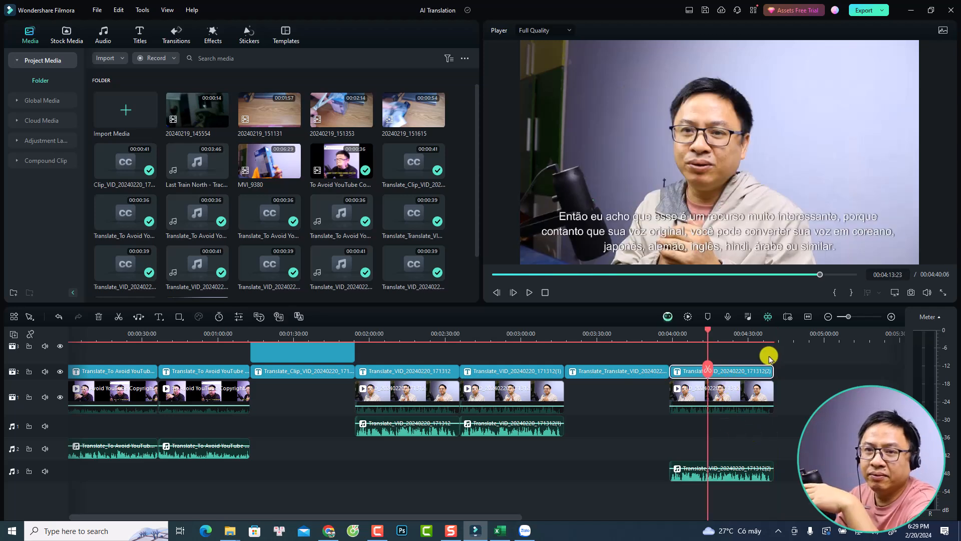
{"action": "mouse_move", "coordinate": [766, 358]}
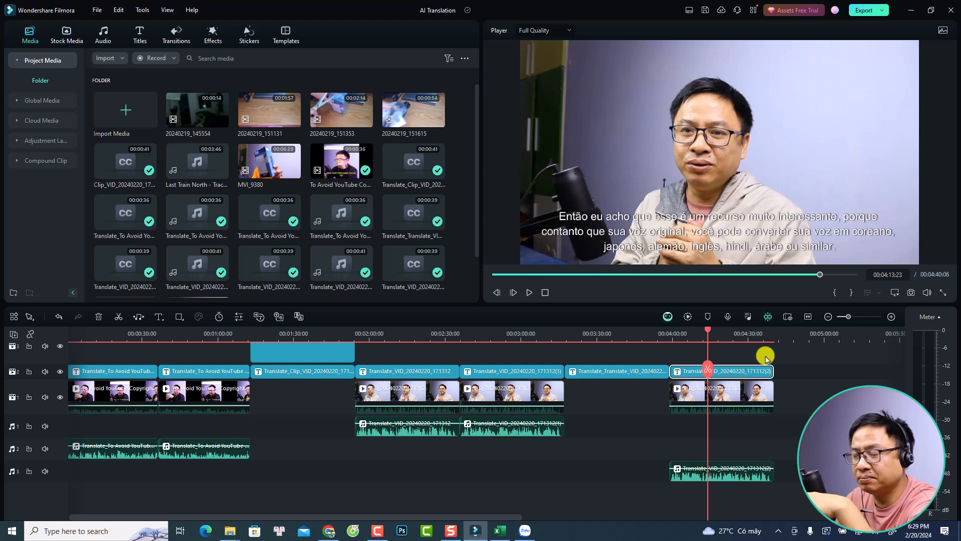
{"action": "mouse_move", "coordinate": [758, 367]}
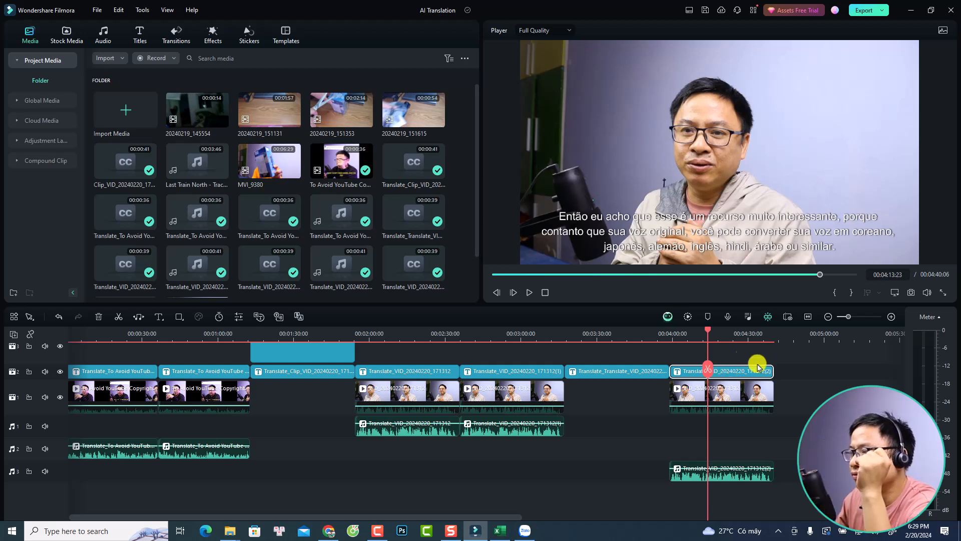
{"action": "mouse_move", "coordinate": [668, 271]}
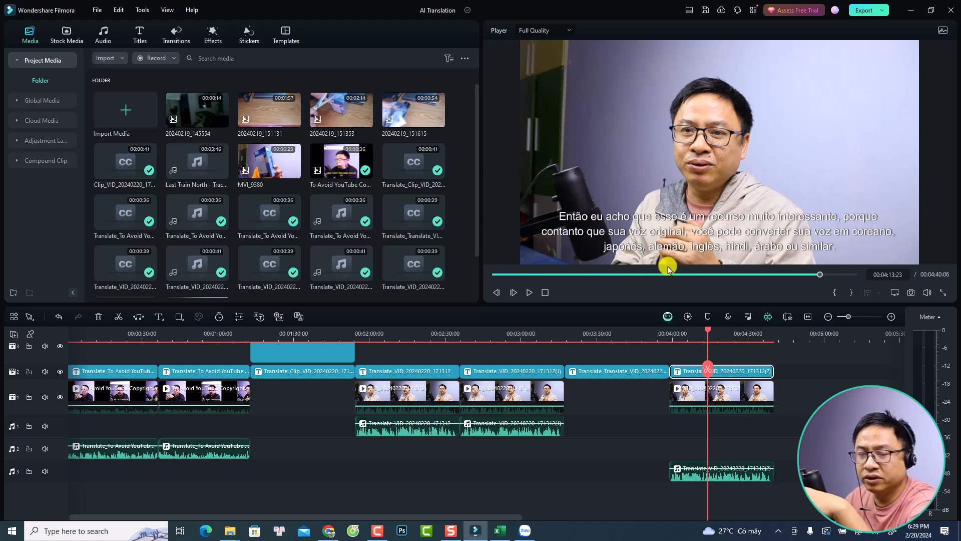
{"action": "mouse_move", "coordinate": [438, 311]}
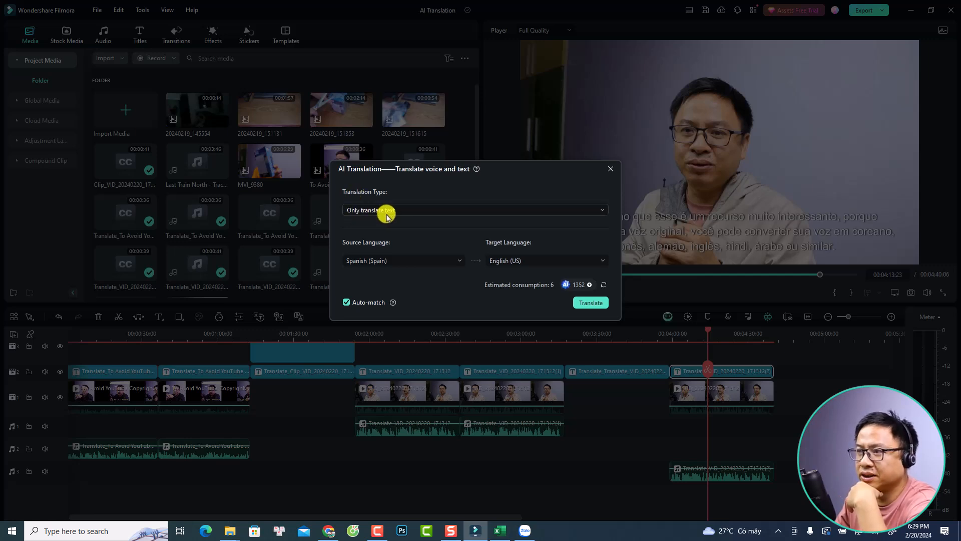
{"action": "mouse_move", "coordinate": [362, 249]}
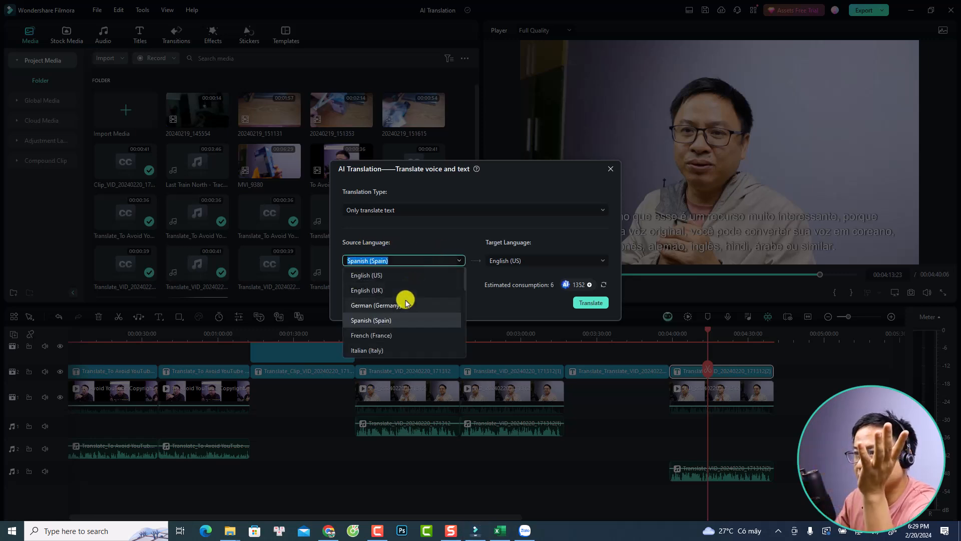
Run a text-only translation of the subtitles from Portuguese (Brazil) into English (US)
{"action": "scroll", "scroll_direction": "down", "scroll_amount": 3}
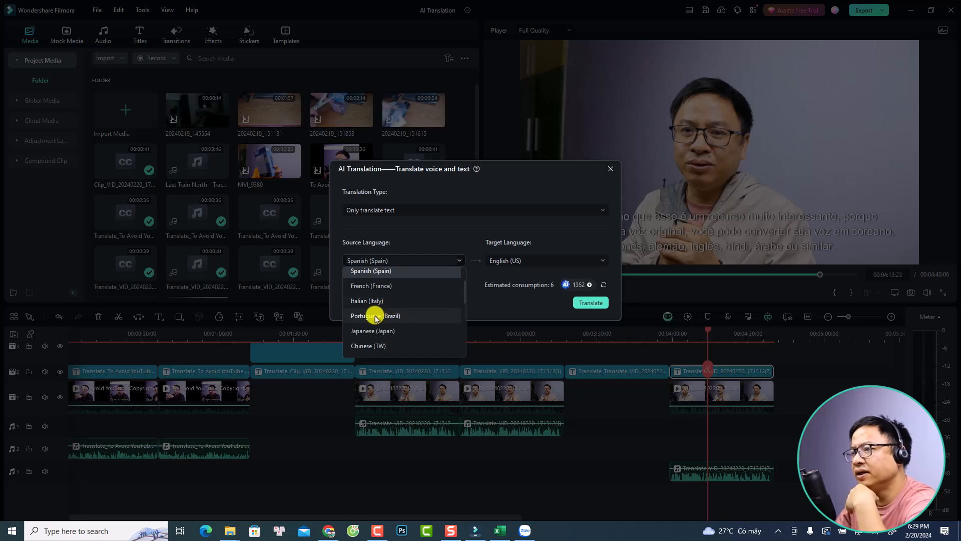
{"action": "left_click", "coordinate": [375, 315]}
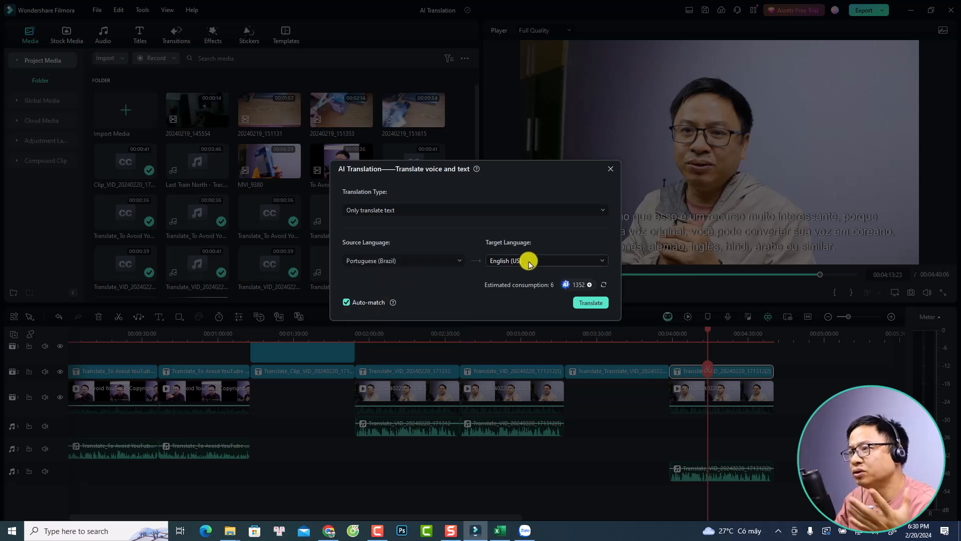
{"action": "mouse_move", "coordinate": [508, 246]}
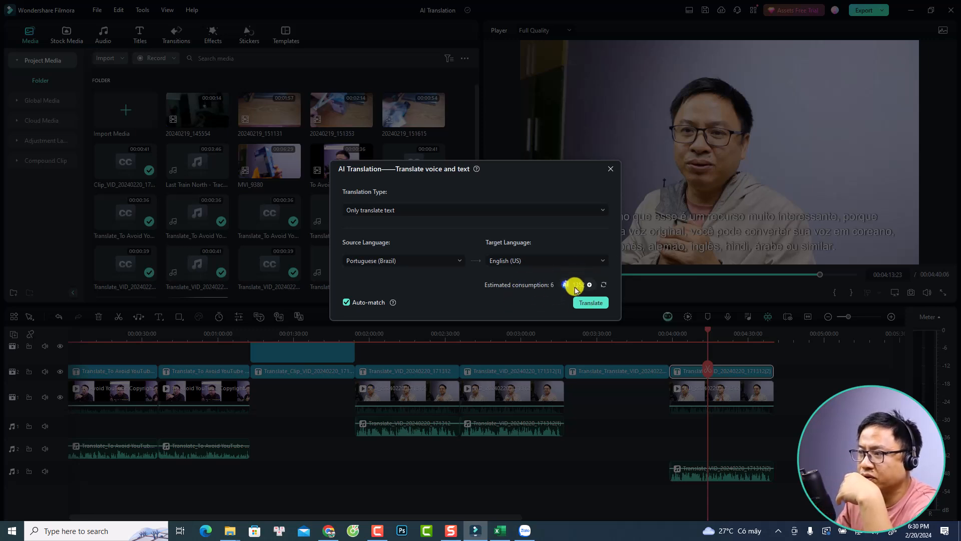
{"action": "left_click", "coordinate": [588, 285]}
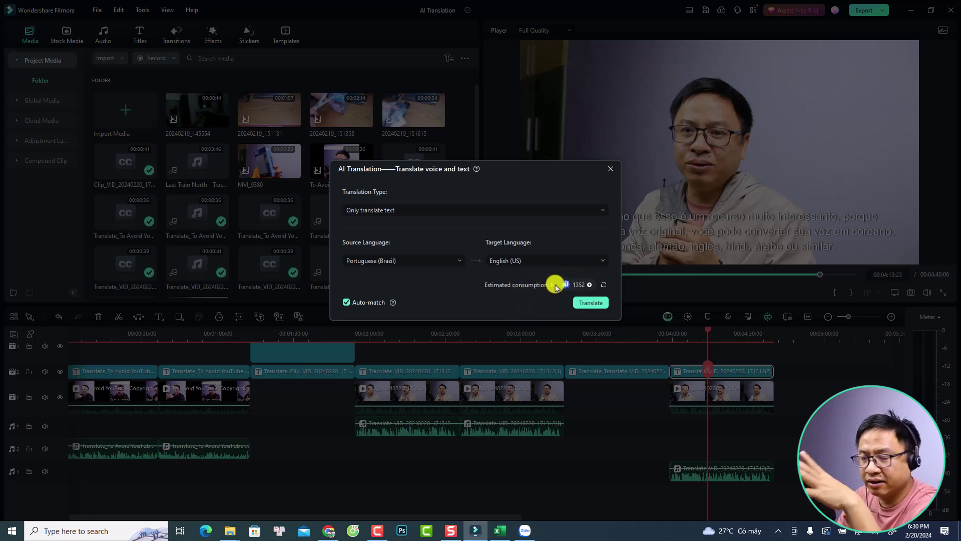
{"action": "left_click", "coordinate": [590, 302]}
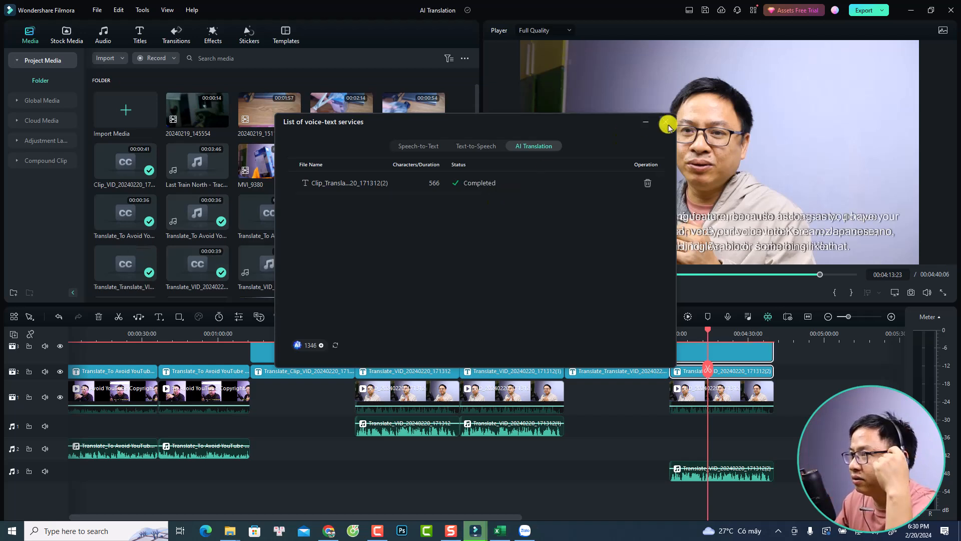
Close the services list and select a line of the English subtitle track for editing
{"action": "left_click", "coordinate": [645, 122]}
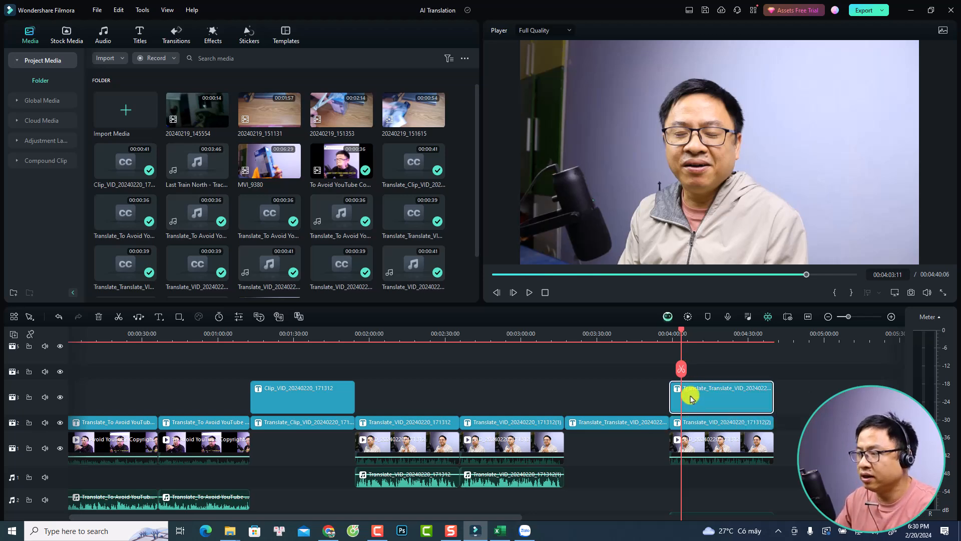
{"action": "double_click", "coordinate": [720, 396]}
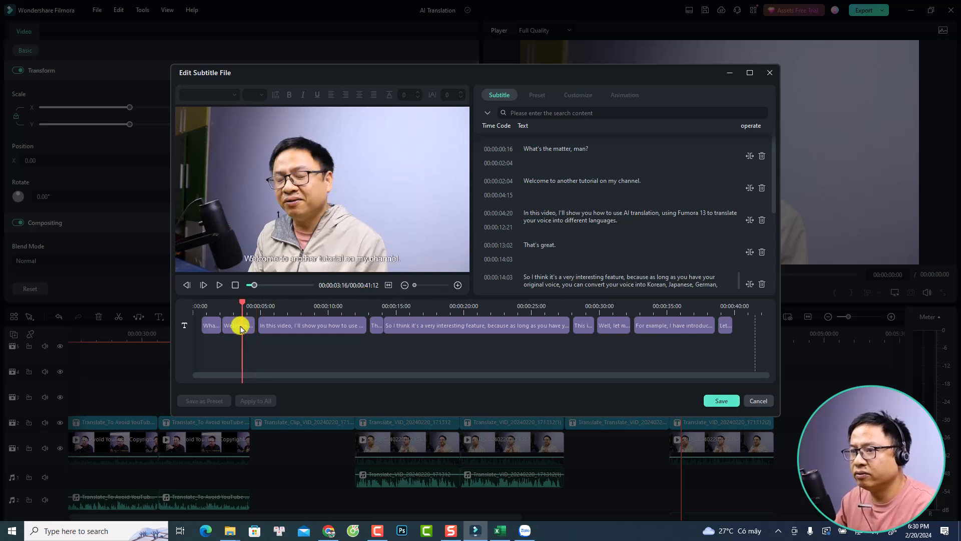
{"action": "left_click", "coordinate": [239, 325]}
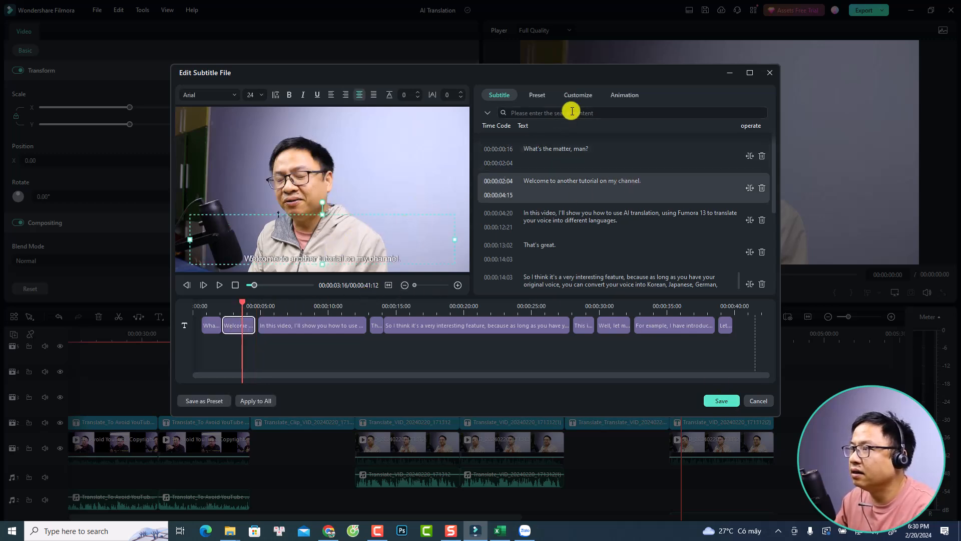
Apply the yellow preset style to all English subtitles and save
{"action": "left_click", "coordinate": [537, 95]}
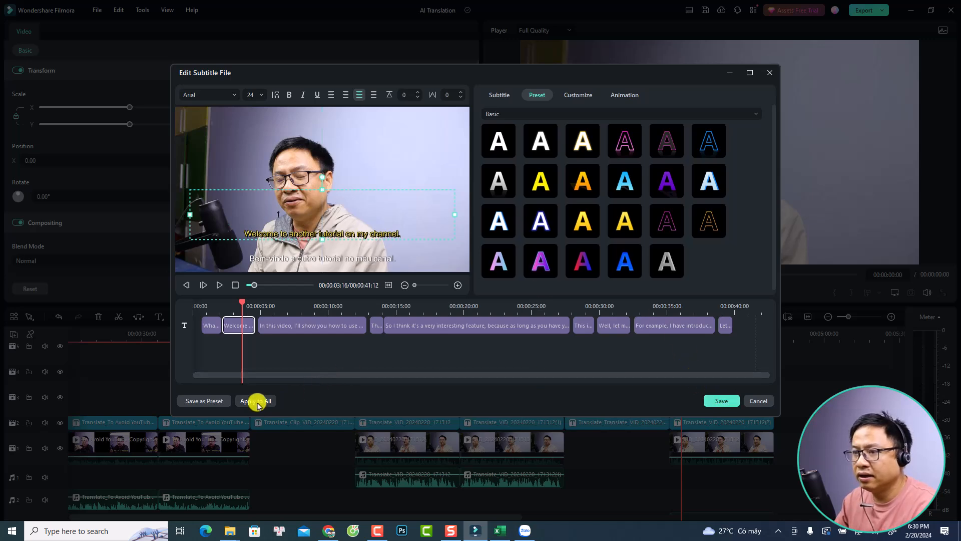
{"action": "left_click", "coordinate": [255, 400]}
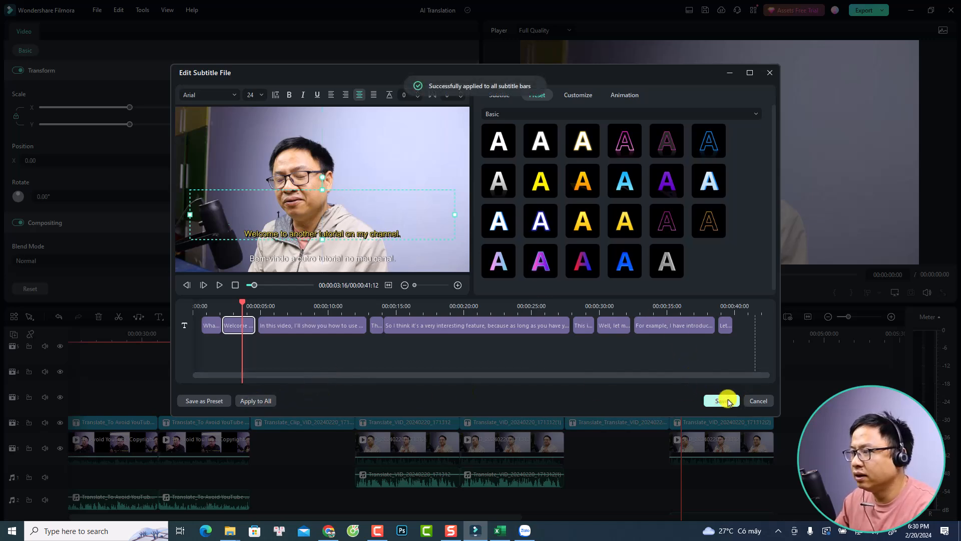
{"action": "left_click", "coordinate": [719, 401]}
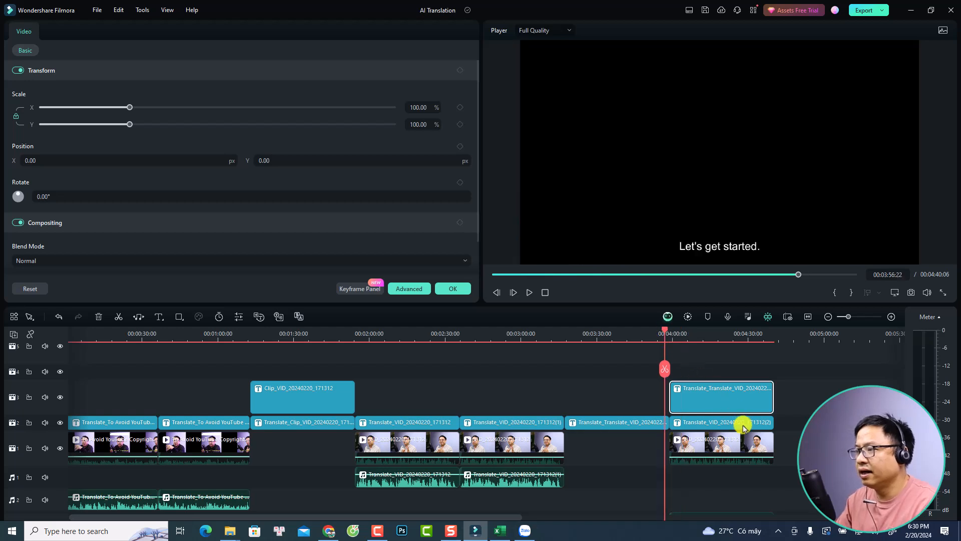
{"action": "mouse_move", "coordinate": [708, 443]}
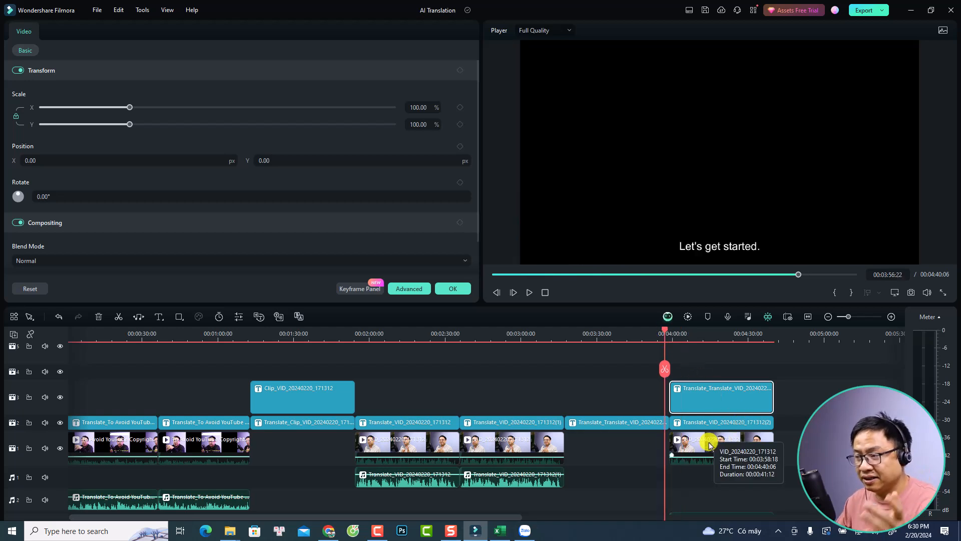
{"action": "left_click", "coordinate": [528, 293]}
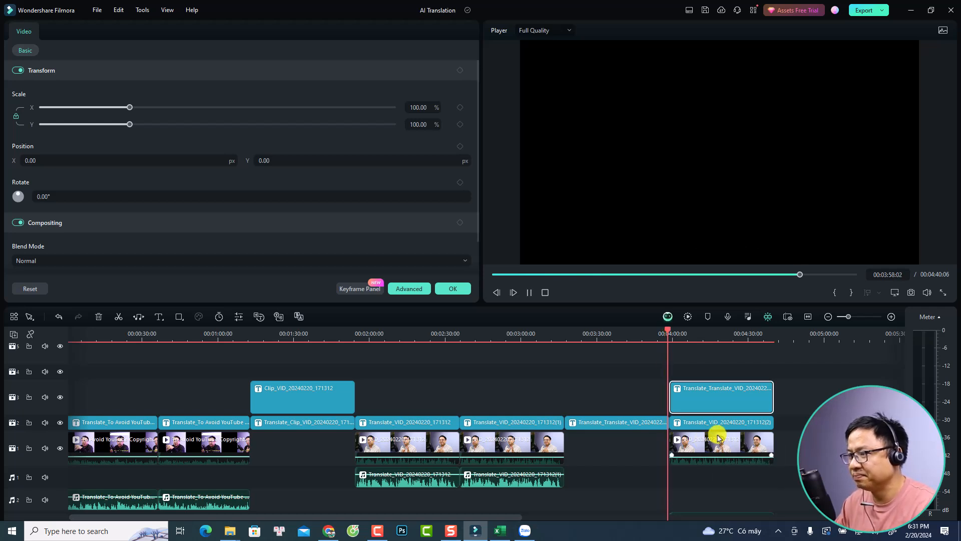